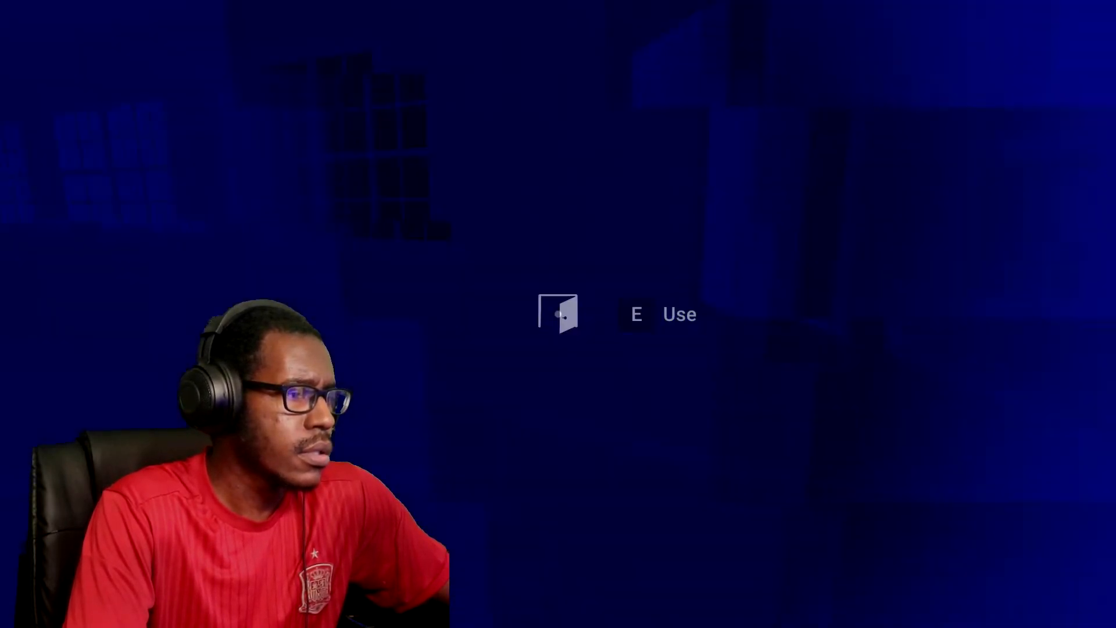
key("e")
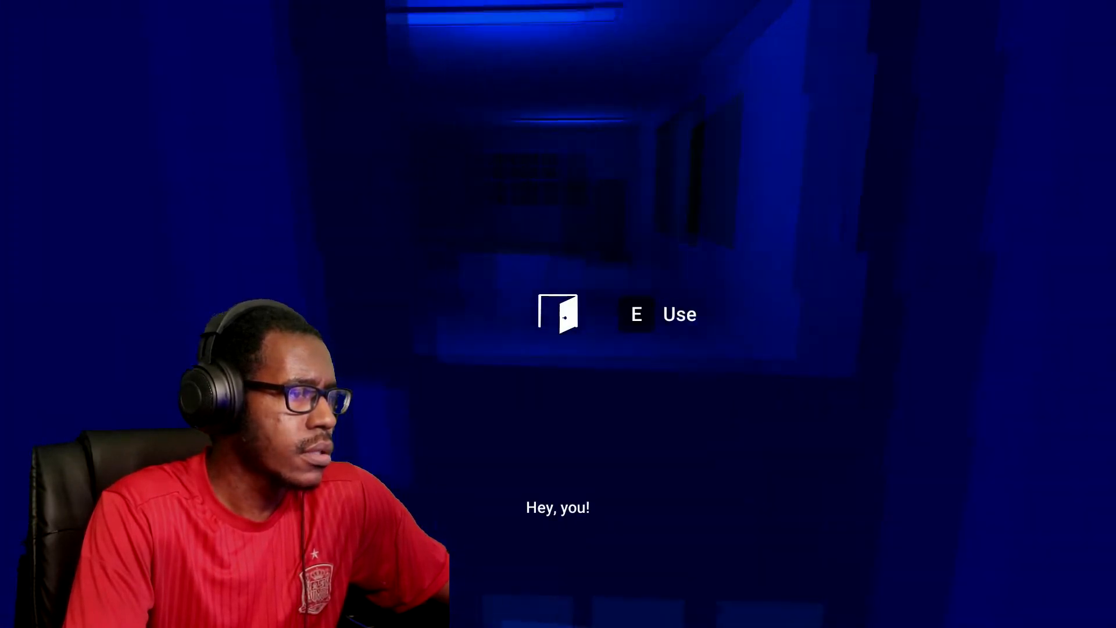
key("e")
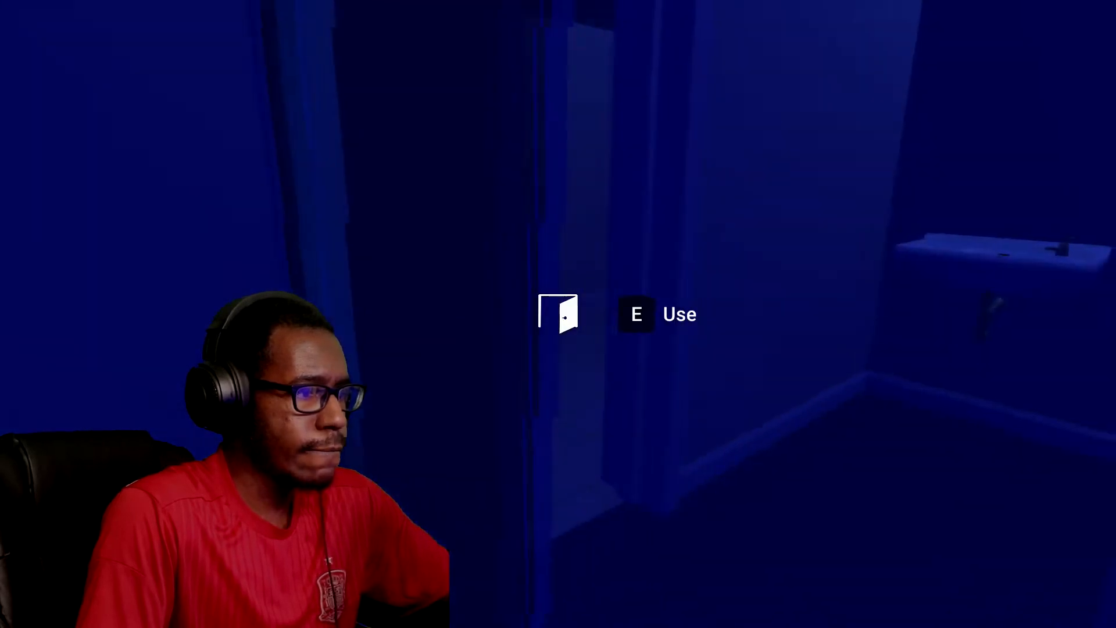
key("e")
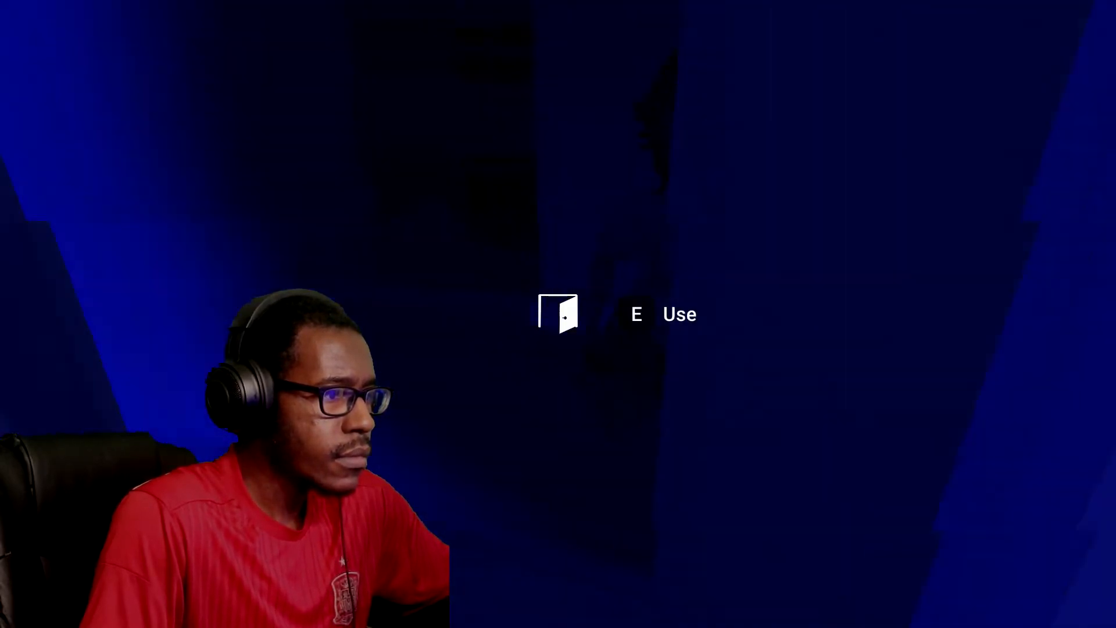
key("e")
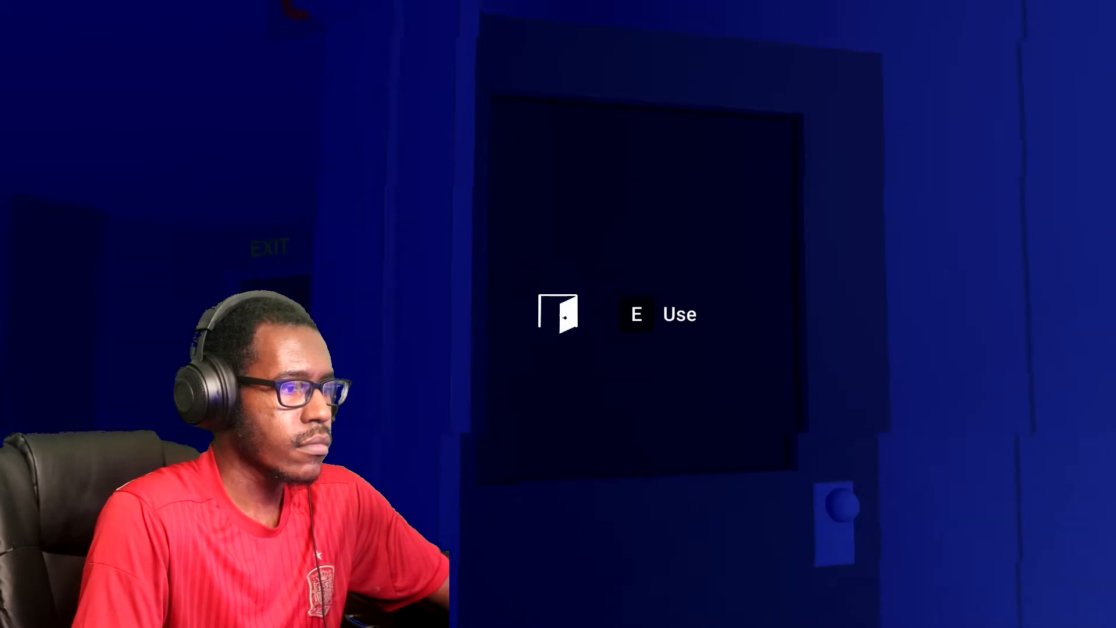
key("e")
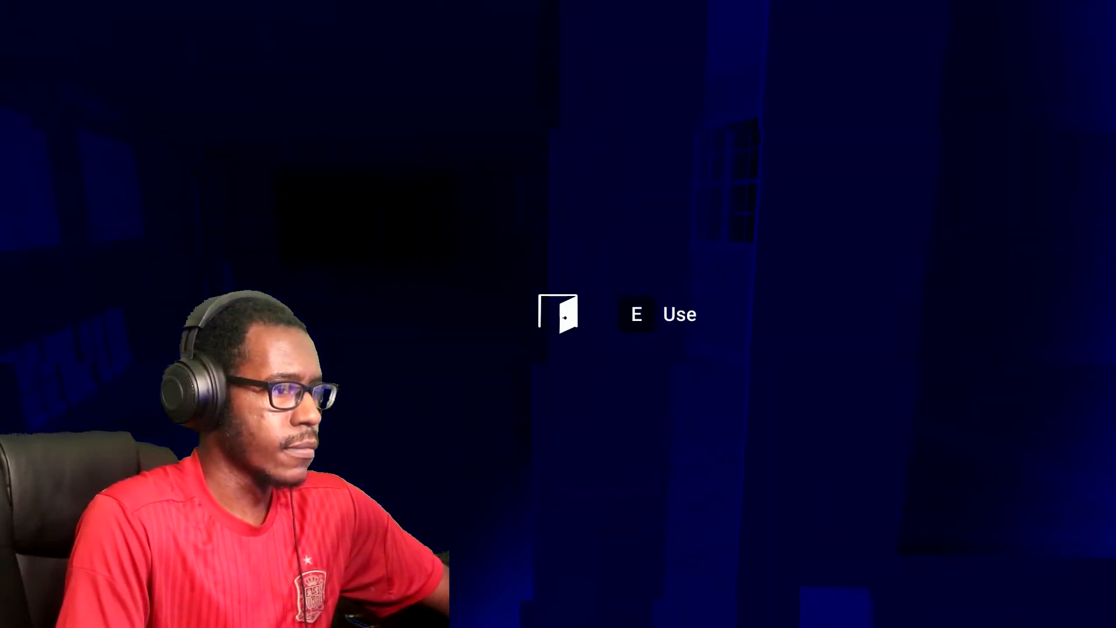
key("e")
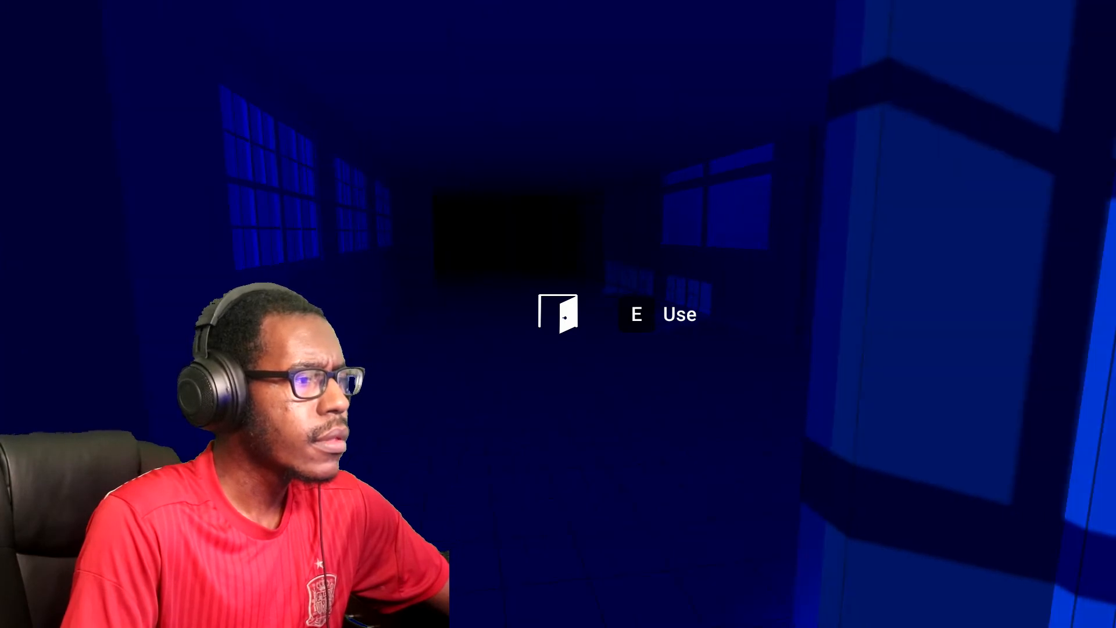
key("e")
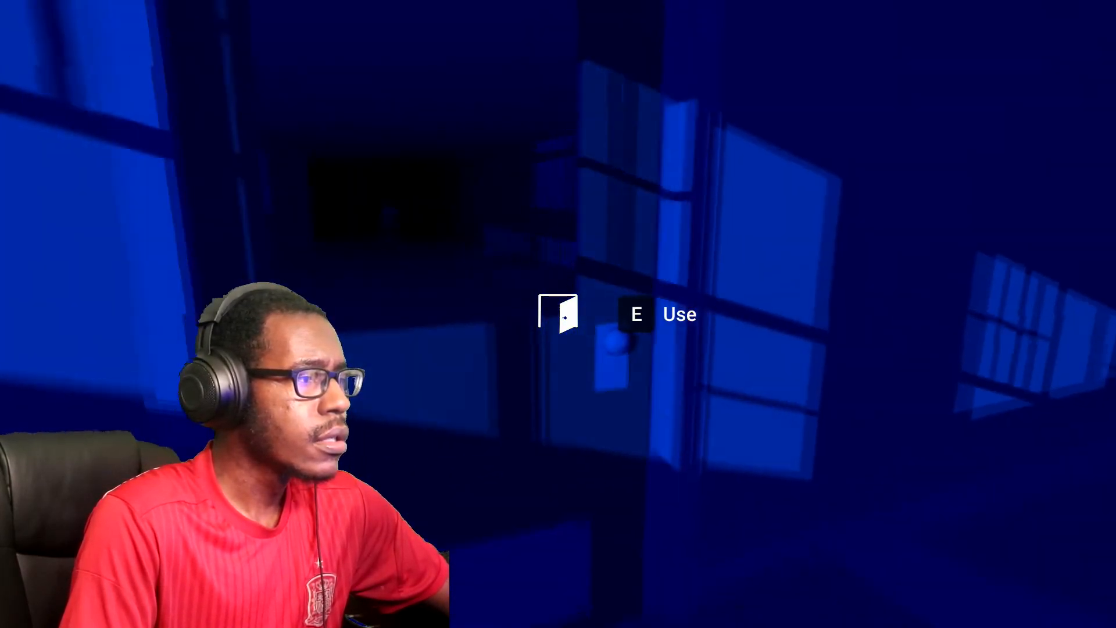
key("e")
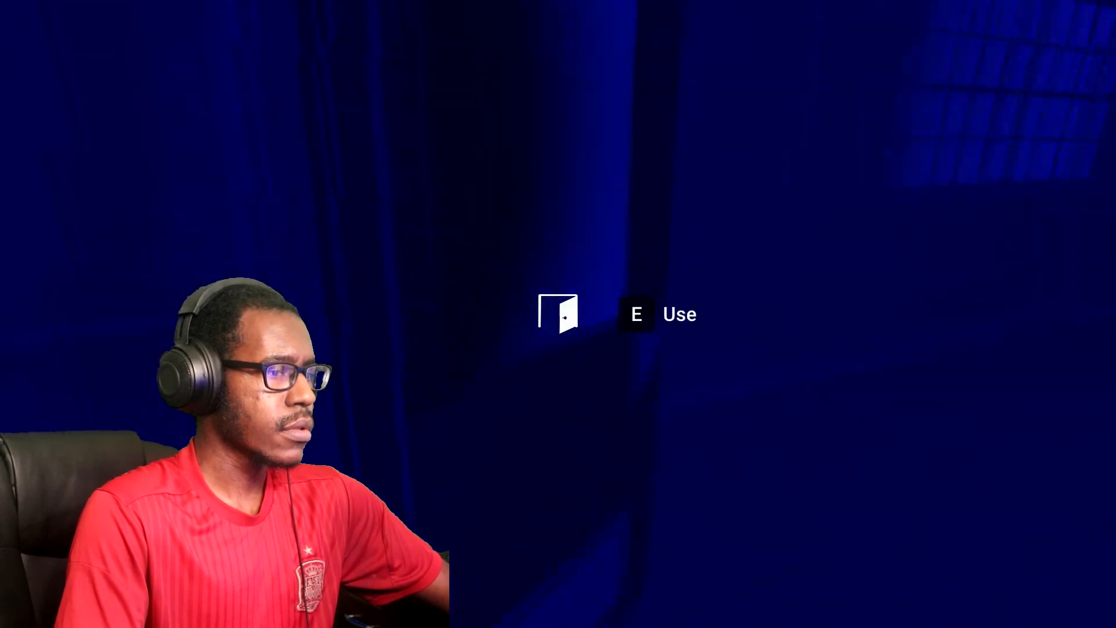
key("e")
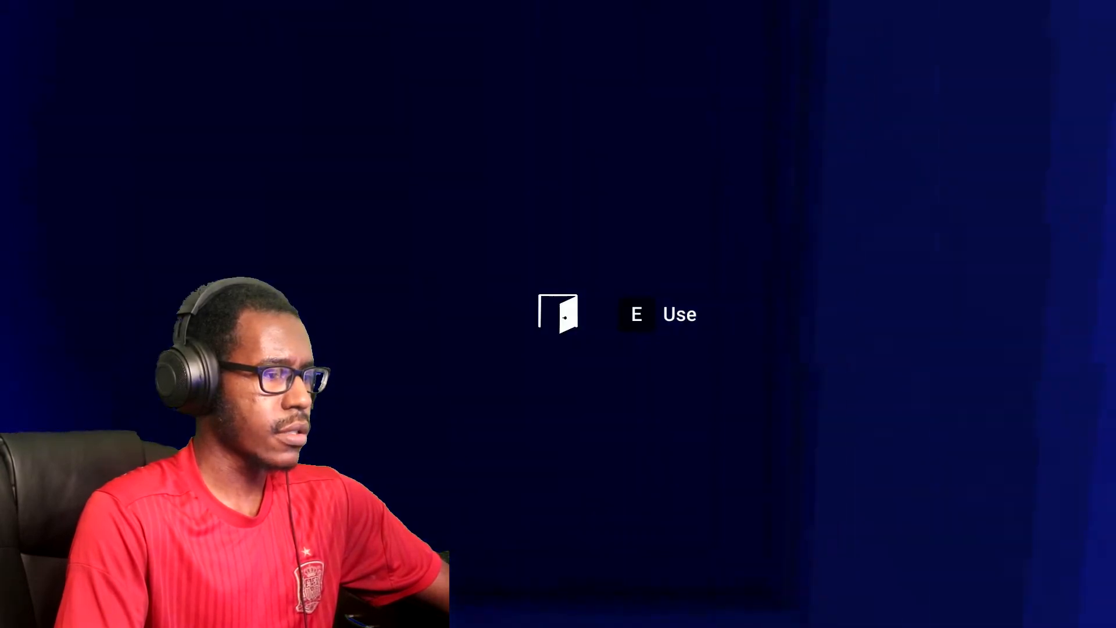
key("e")
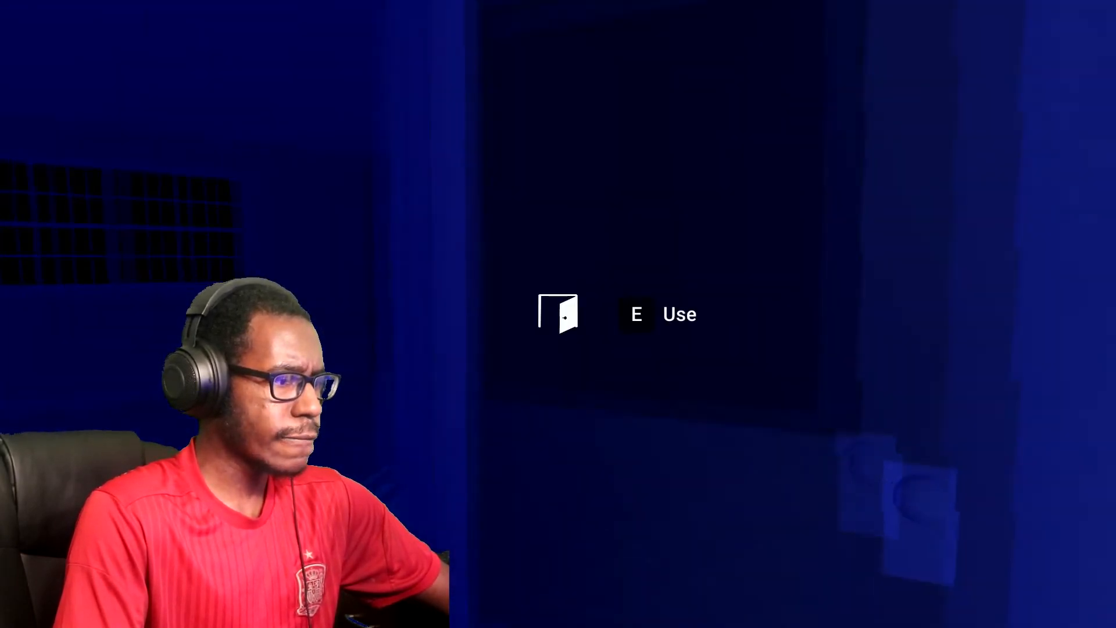
key("e")
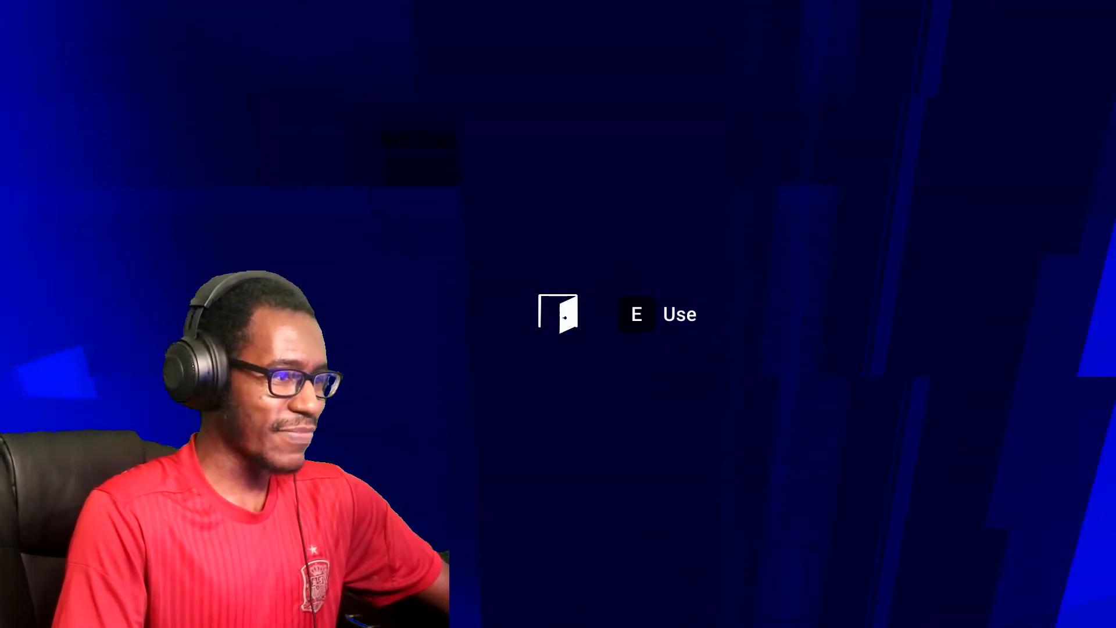
key("e")
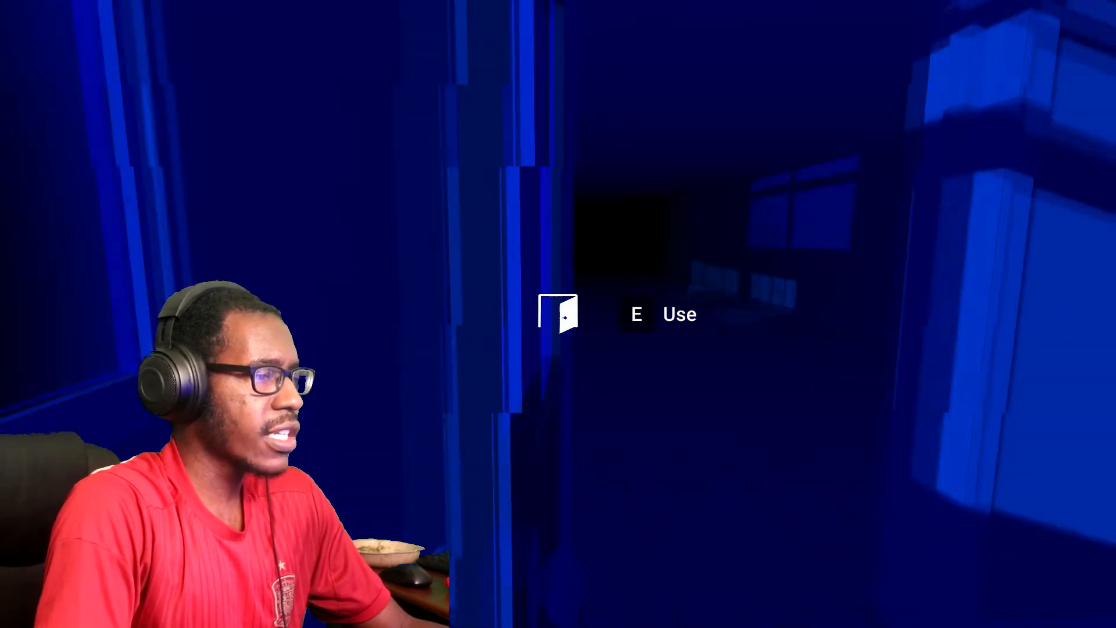
key("e")
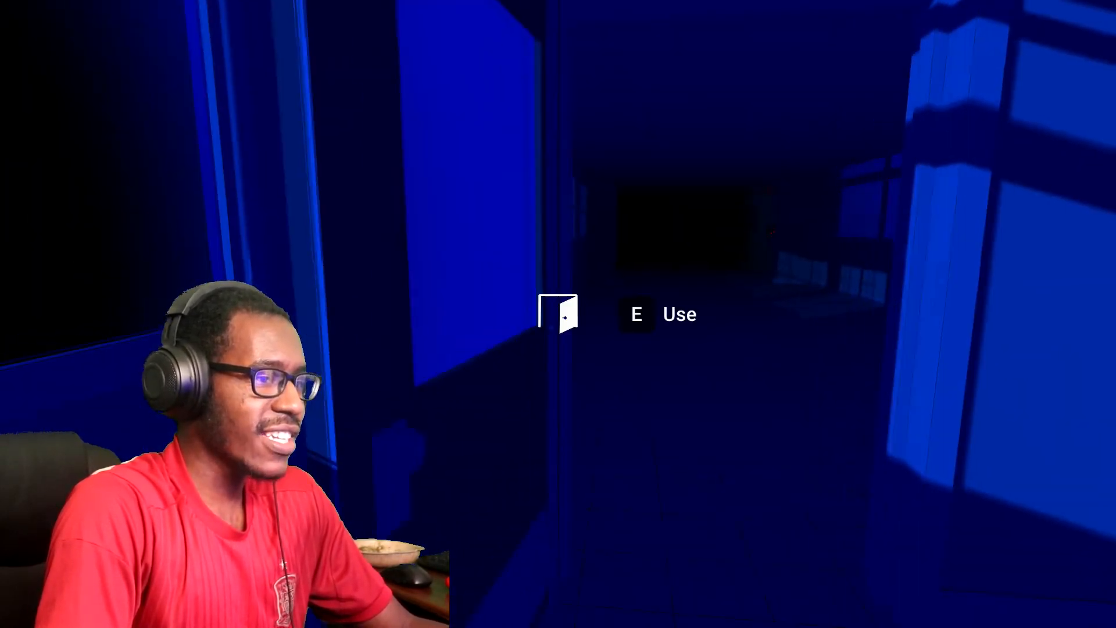
key("e")
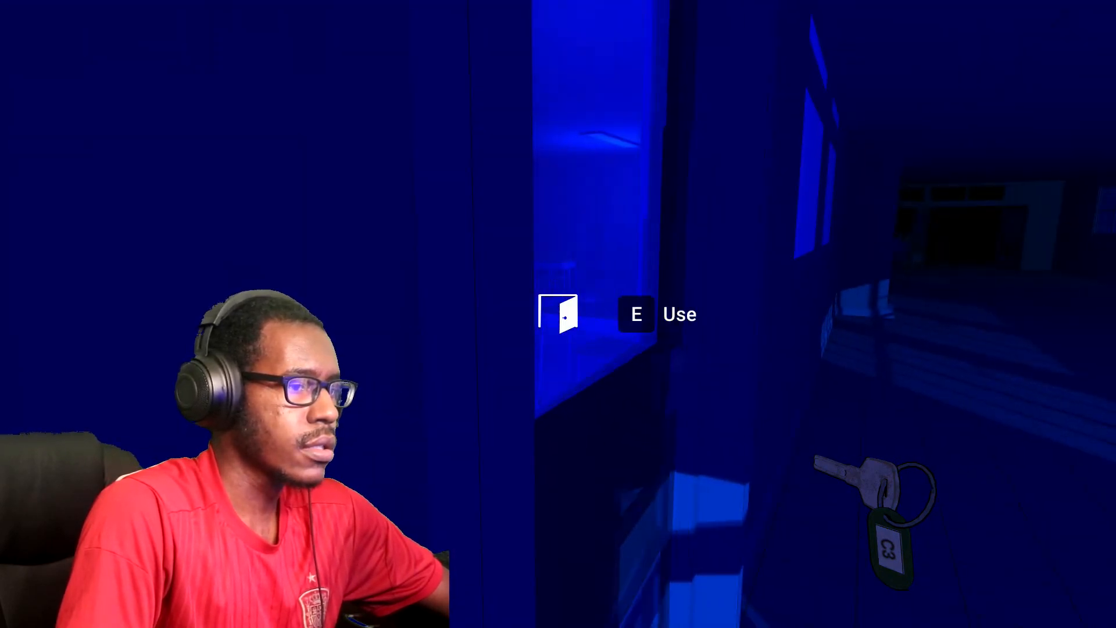
key("e")
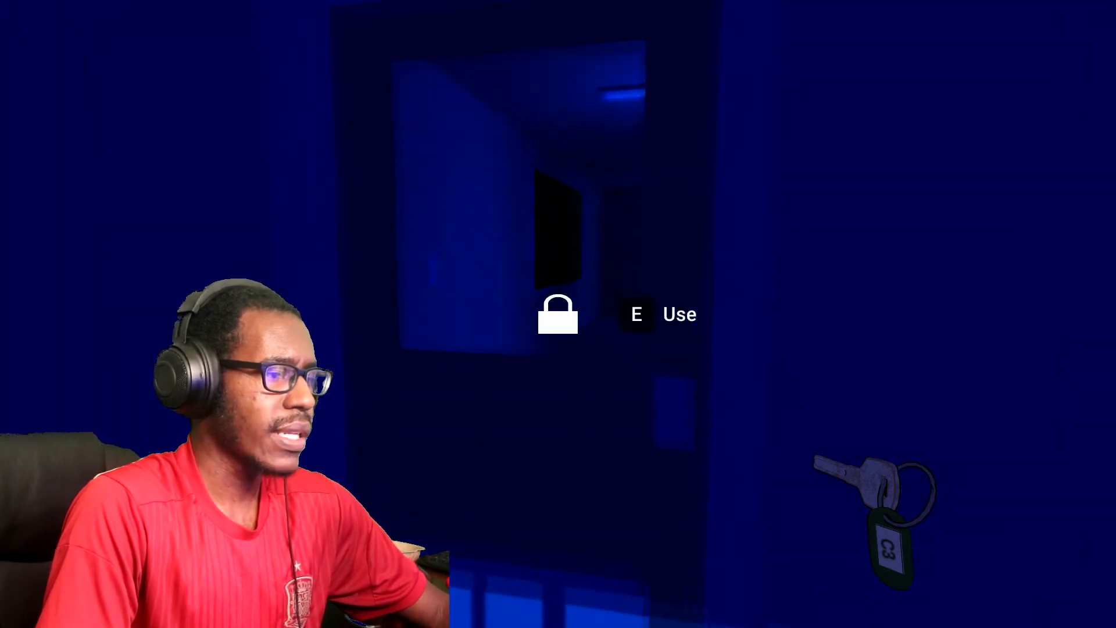
key("e")
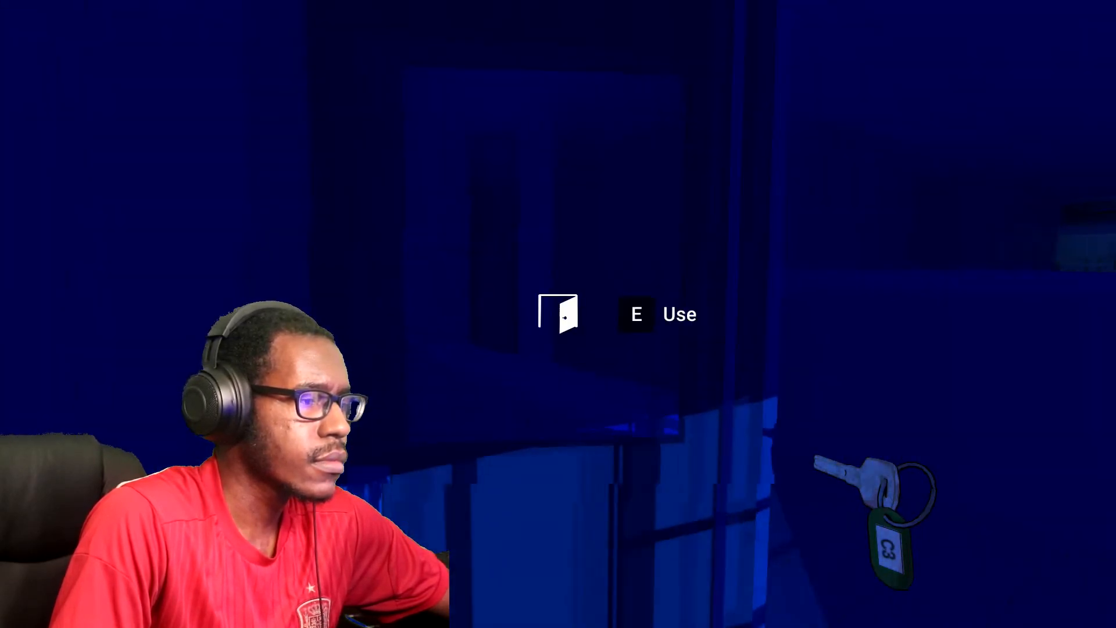
key("e")
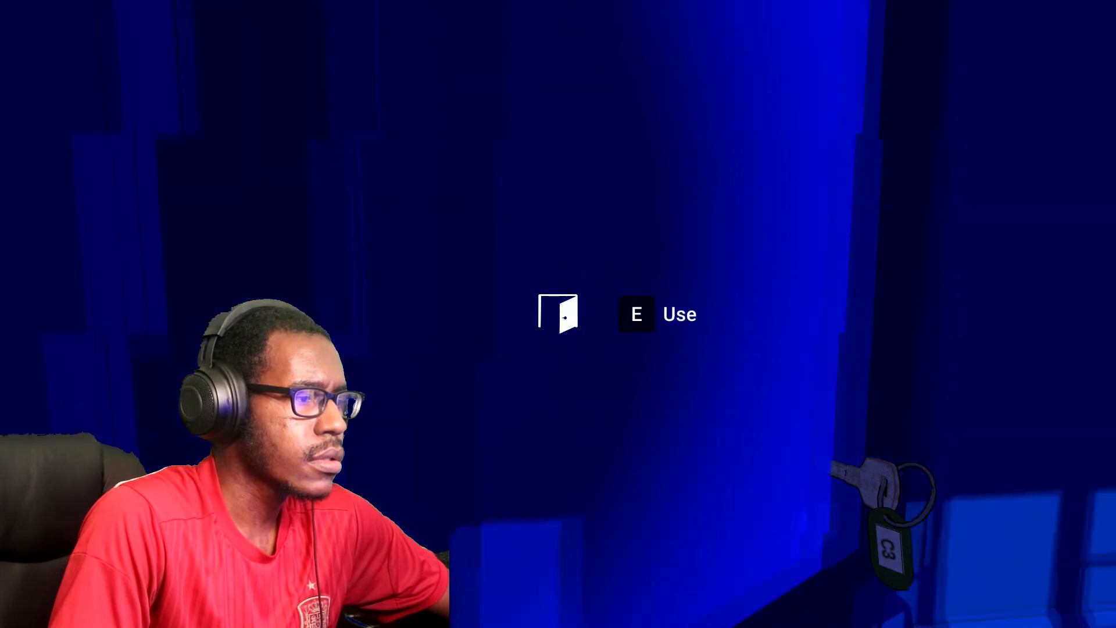
key("e")
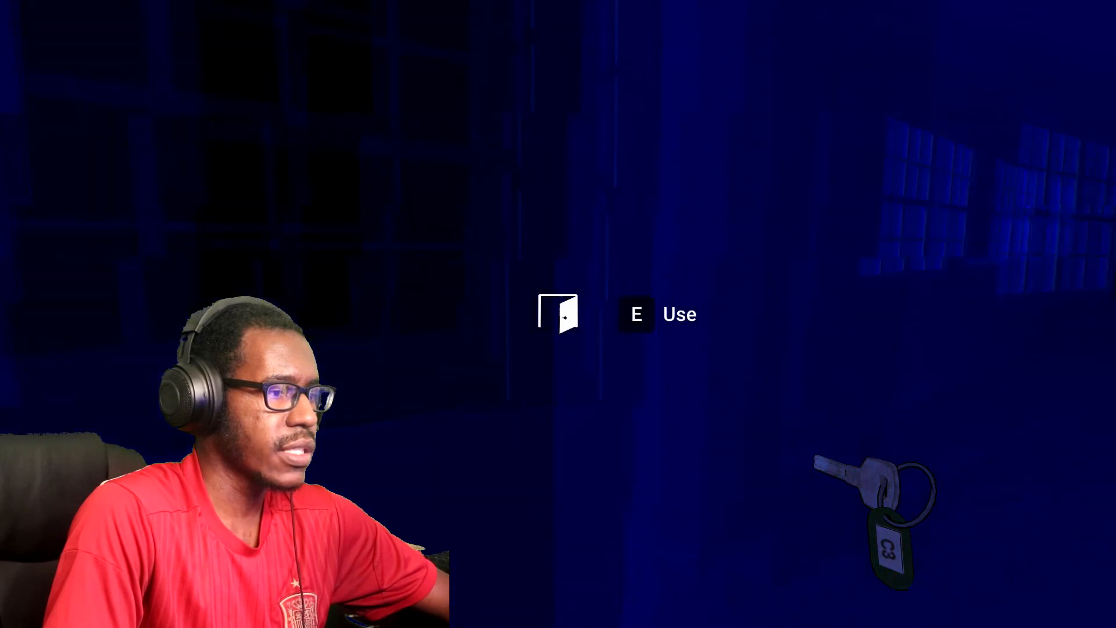
key("e")
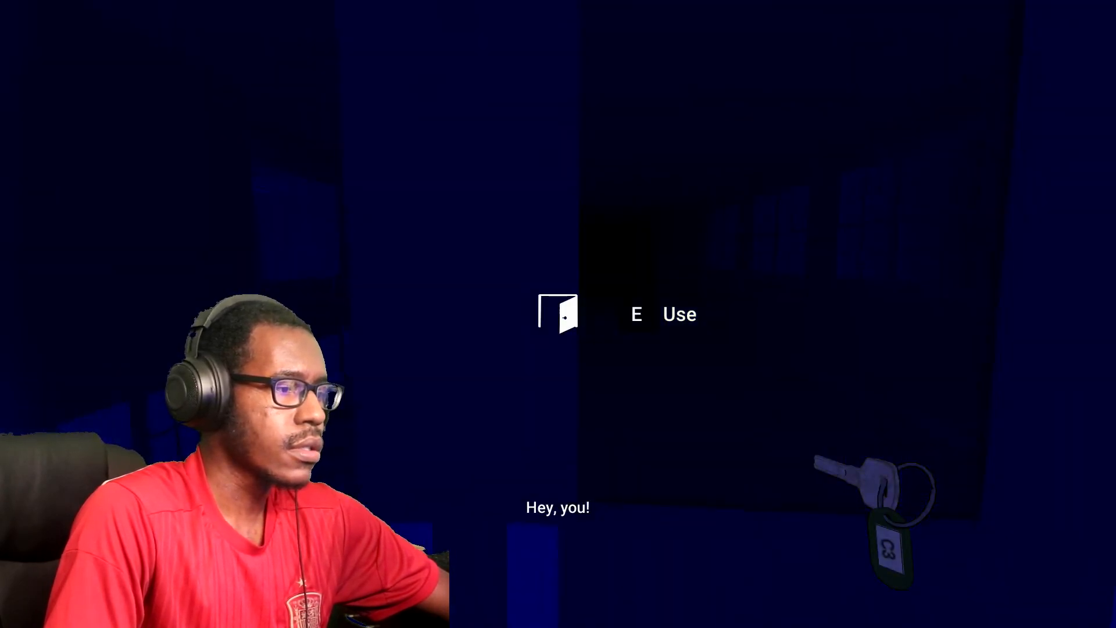
key("e")
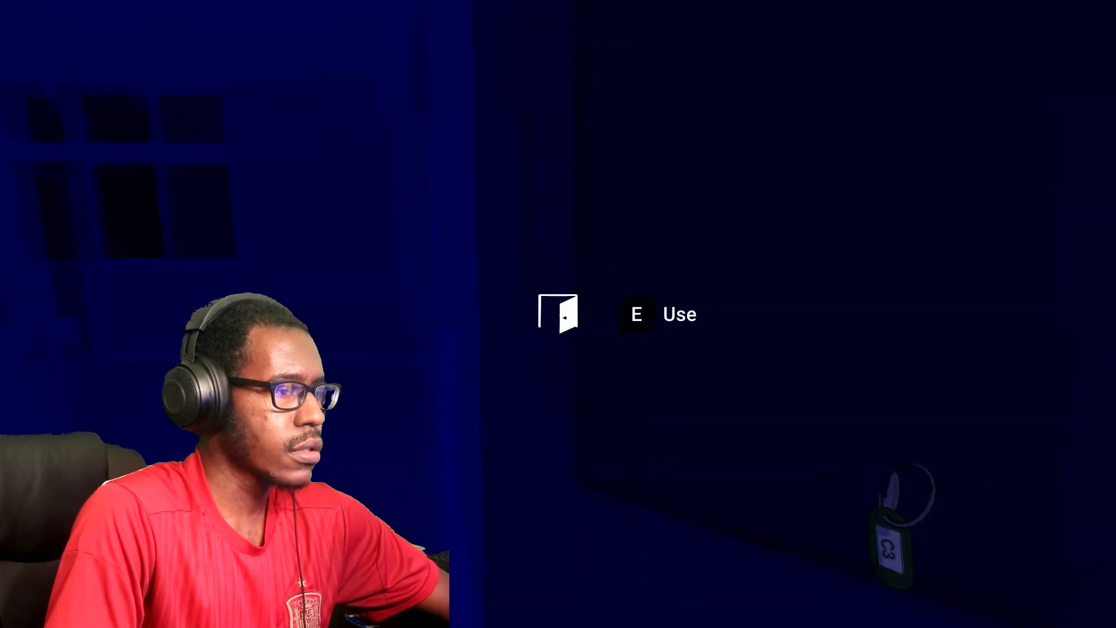
key("e")
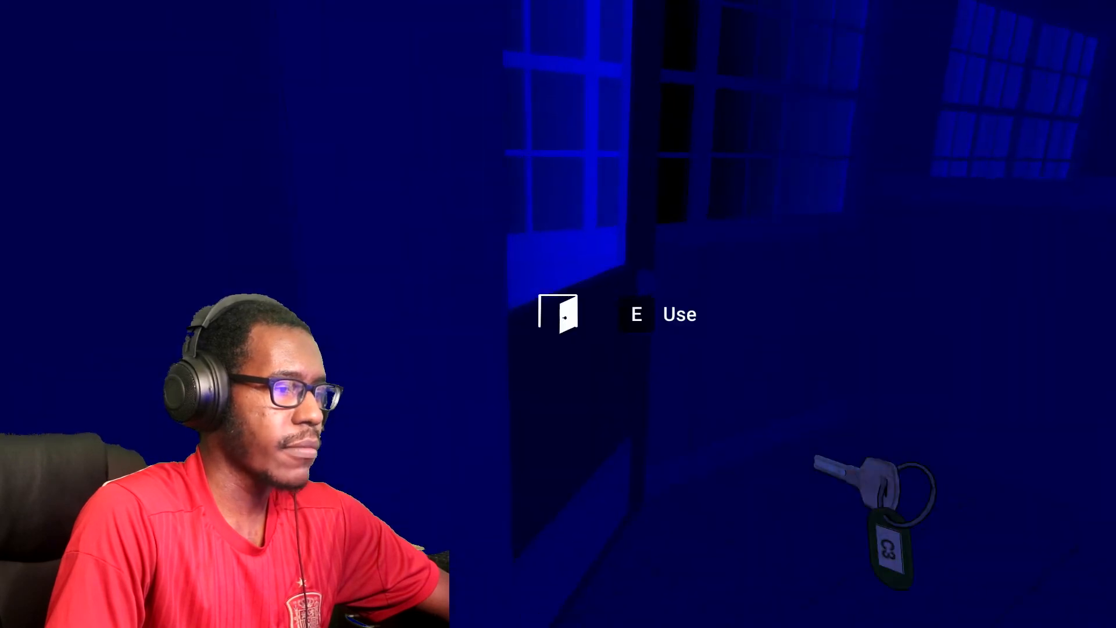
key("e")
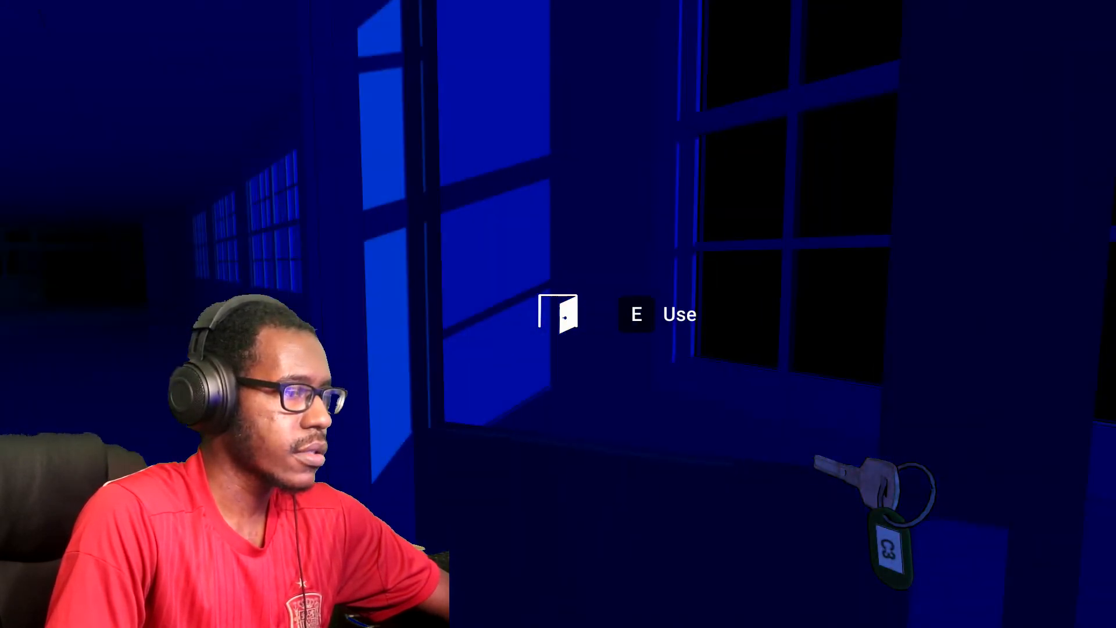
key("e")
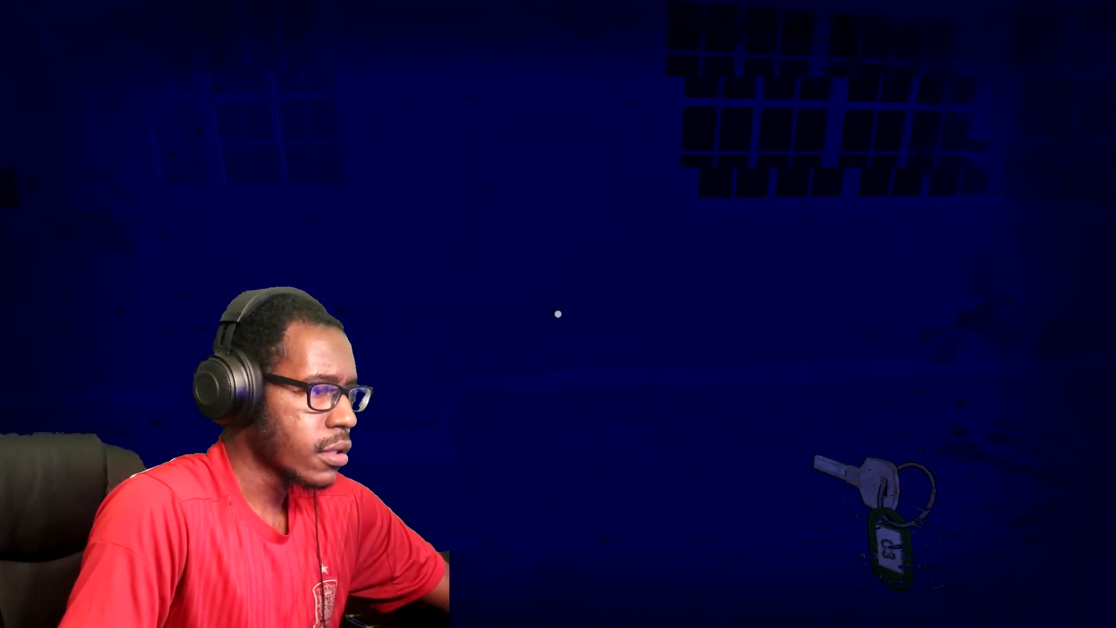
key("Escape")
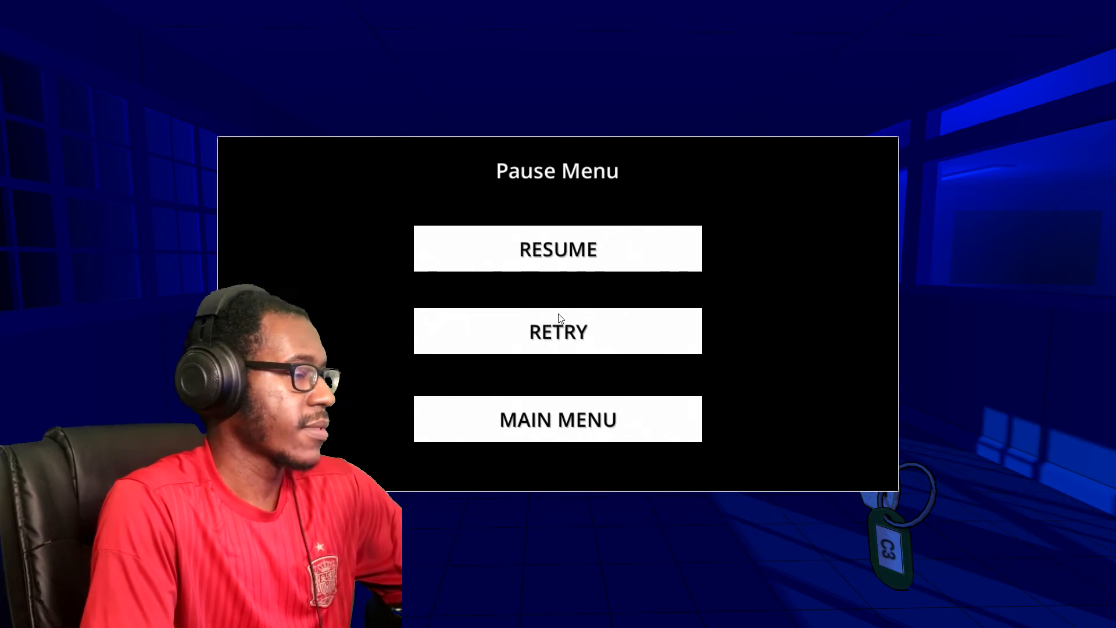
left_click(557, 249)
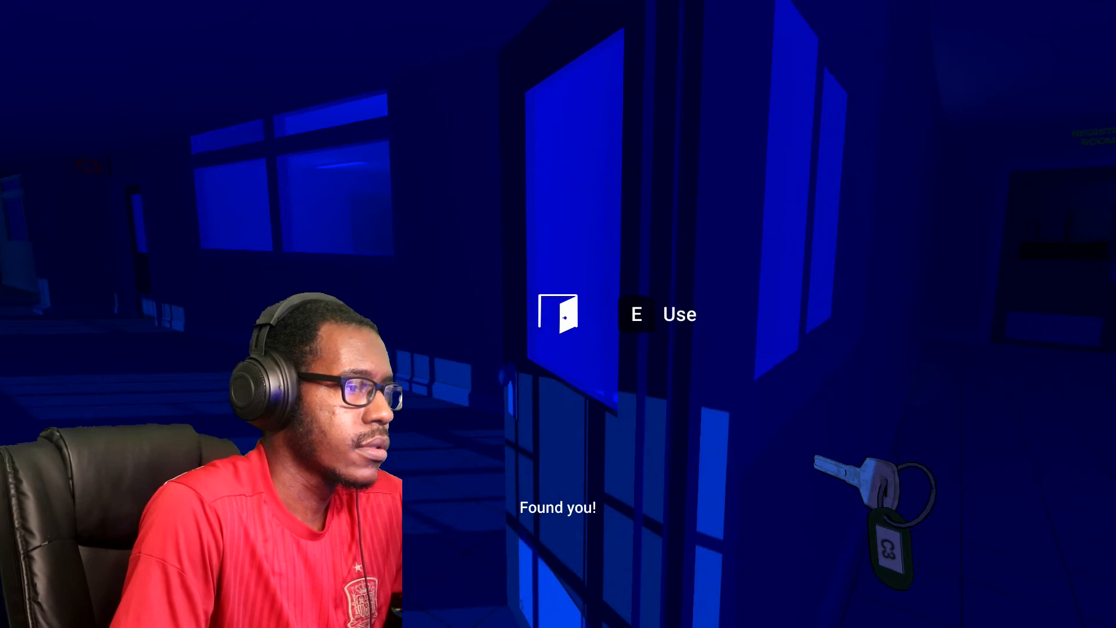
key("e")
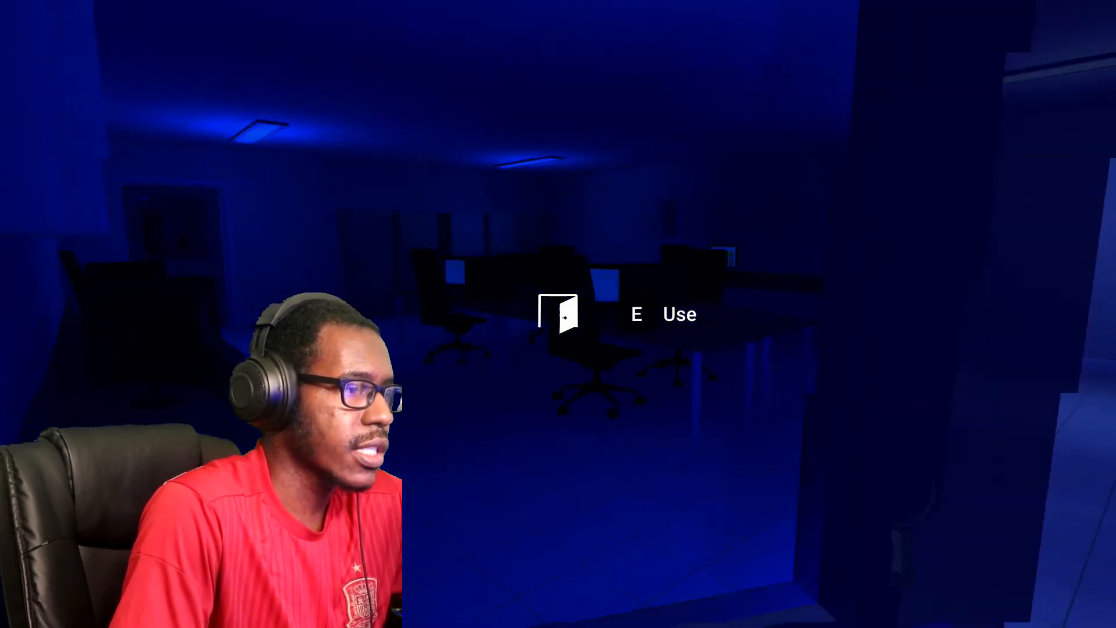
key("e")
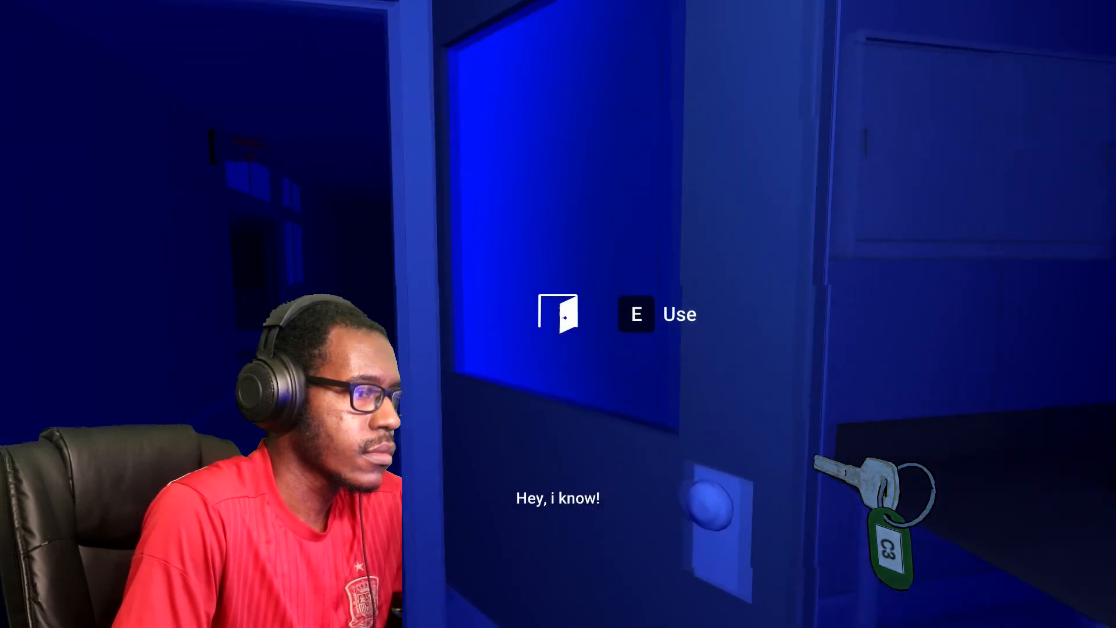
key("e")
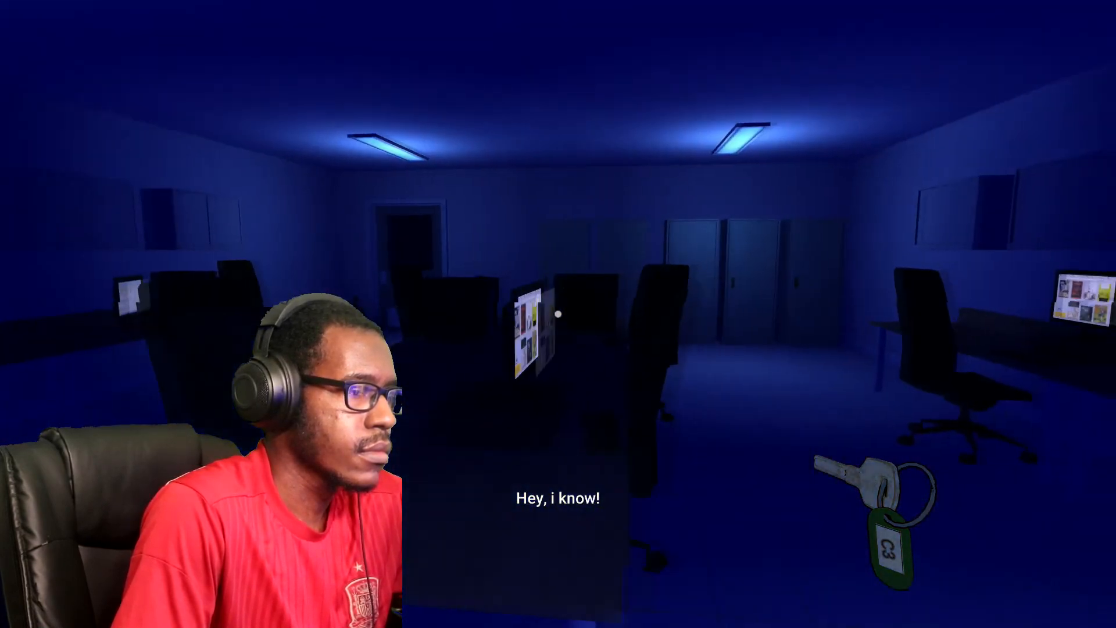